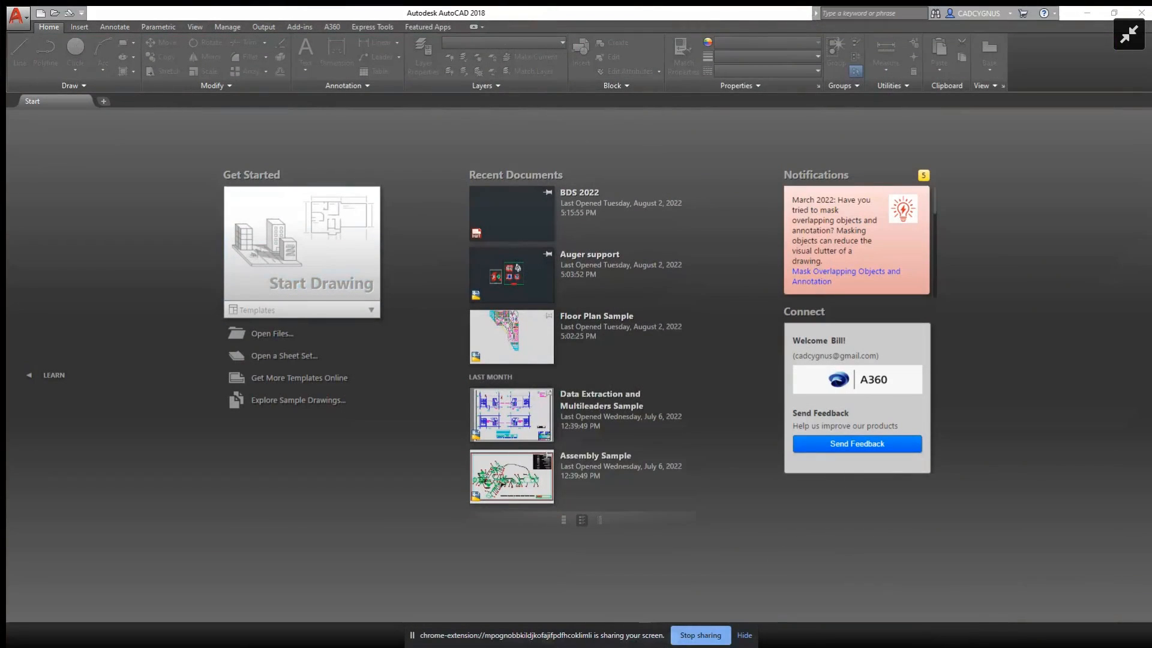
{"action": "mouse_move", "coordinate": [453, 279]}
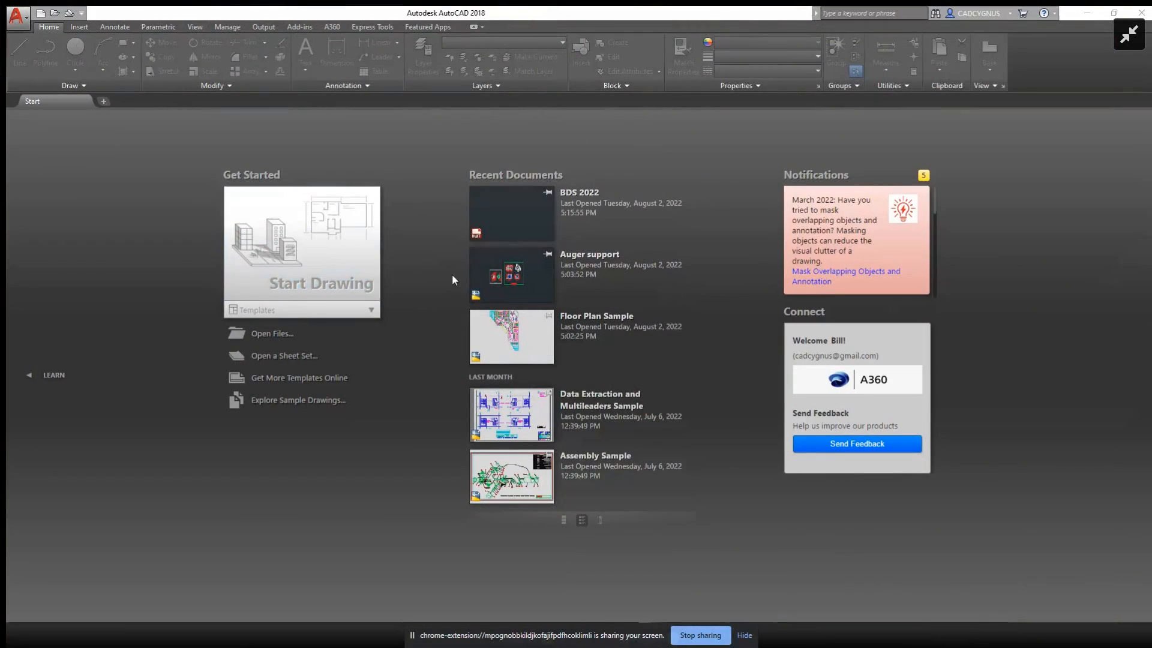
{"action": "mouse_move", "coordinate": [424, 290]}
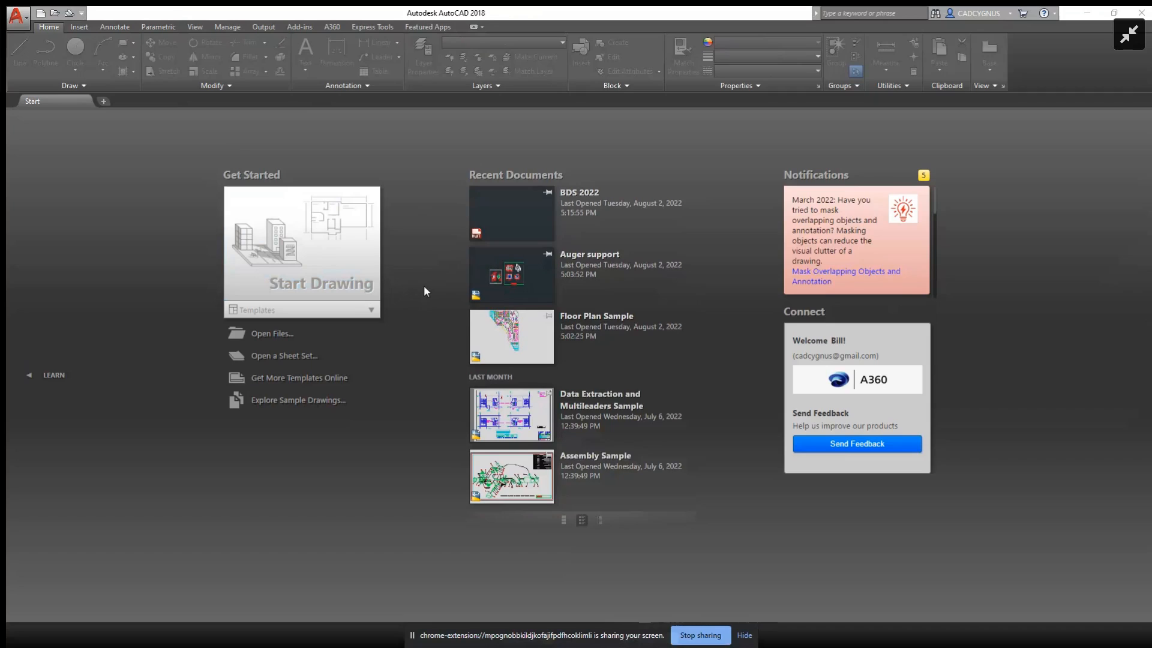
{"action": "mouse_move", "coordinate": [433, 317]}
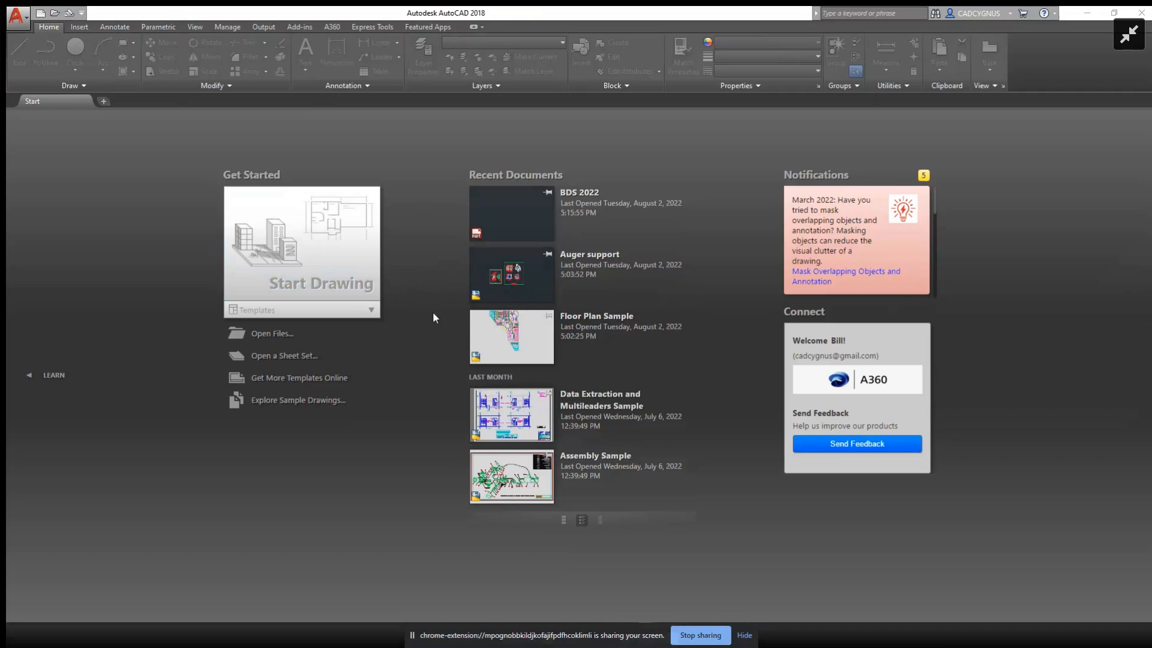
{"action": "mouse_move", "coordinate": [422, 317]}
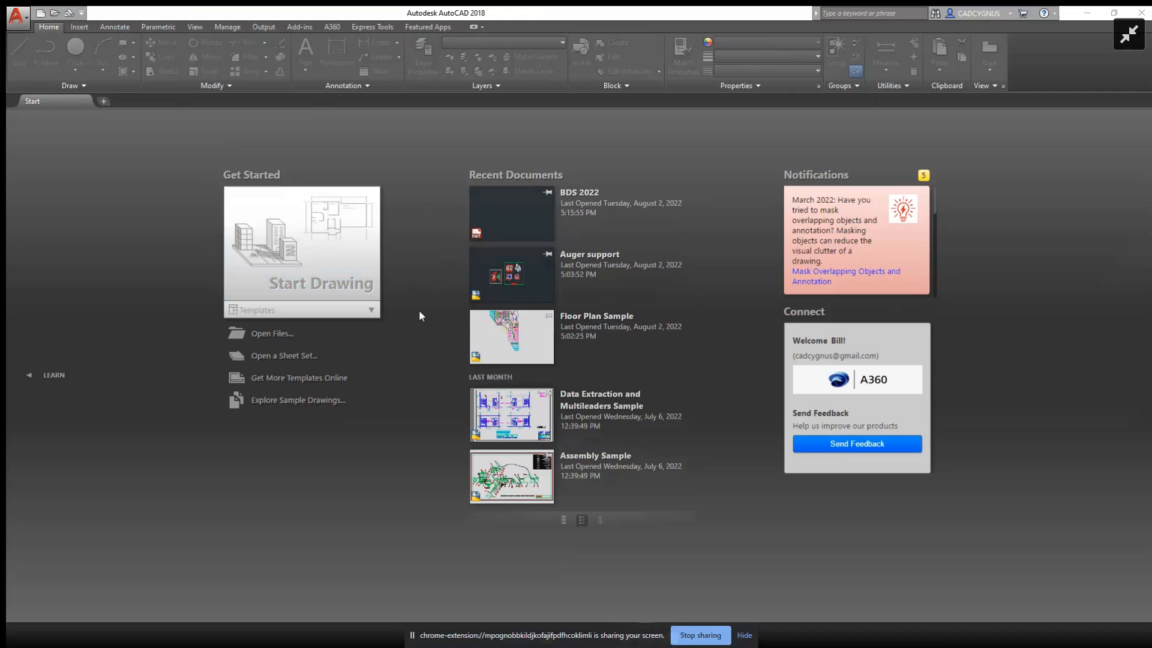
{"action": "mouse_move", "coordinate": [424, 314]}
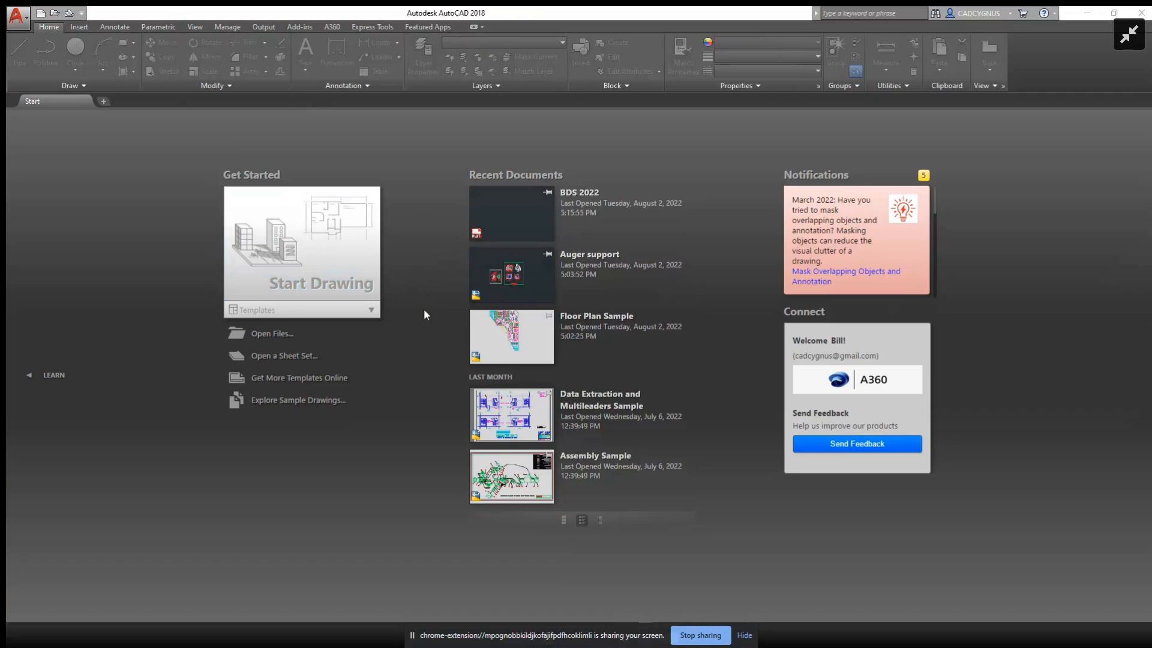
{"action": "mouse_move", "coordinate": [425, 319]}
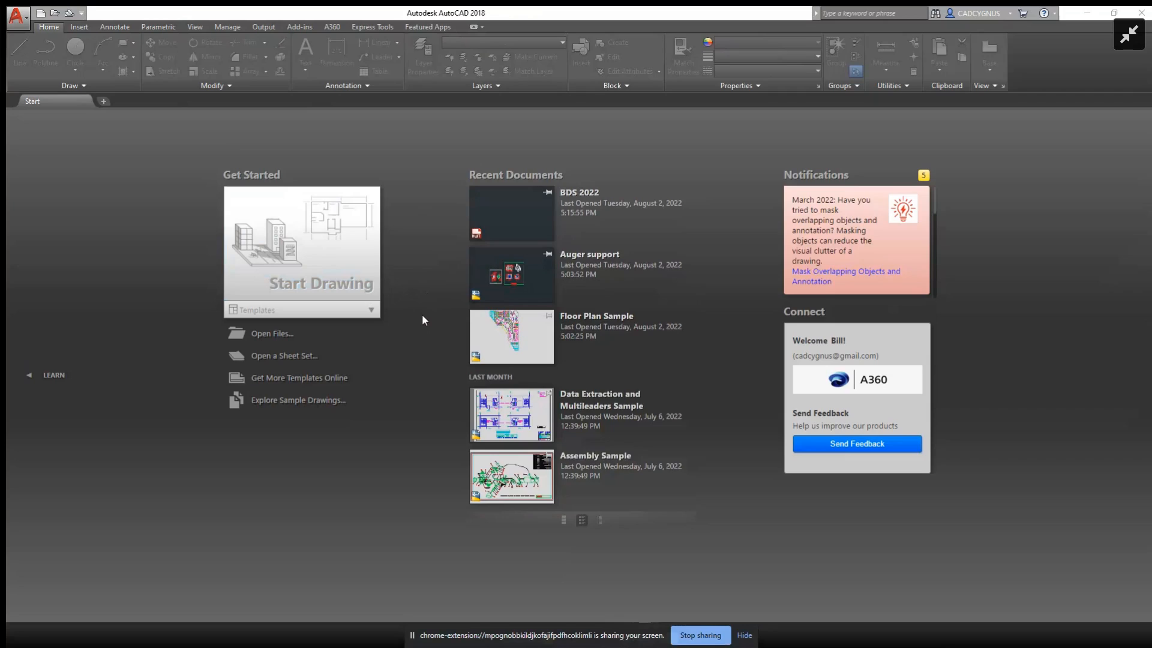
{"action": "mouse_move", "coordinate": [276, 96]}
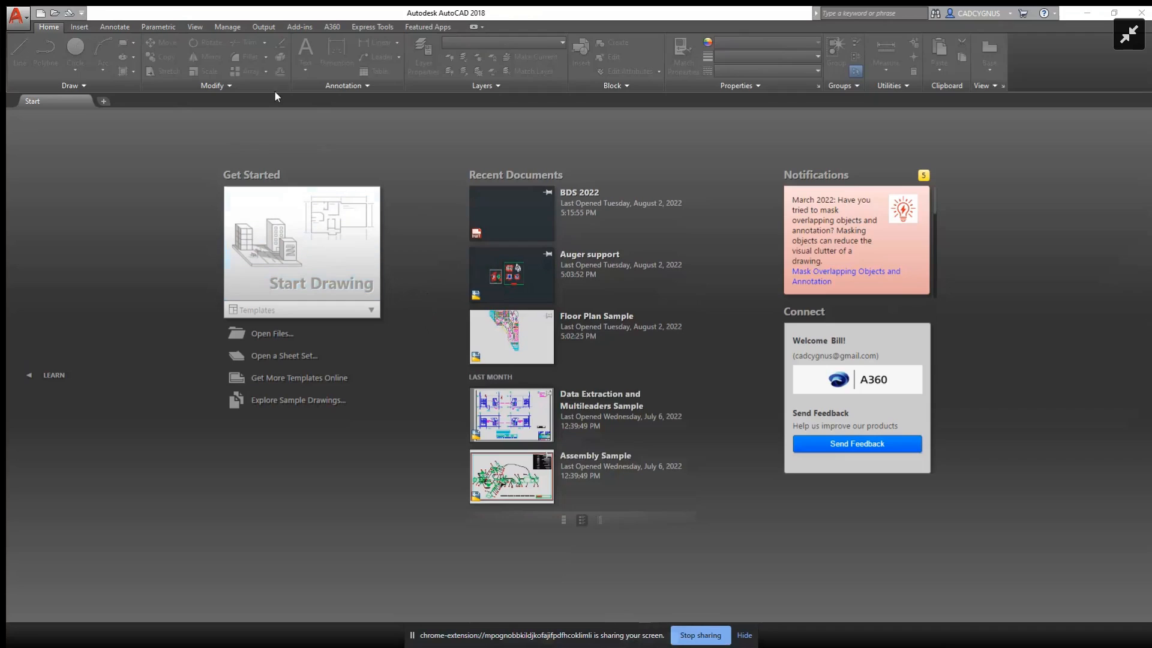
{"action": "mouse_move", "coordinate": [20, 22]}
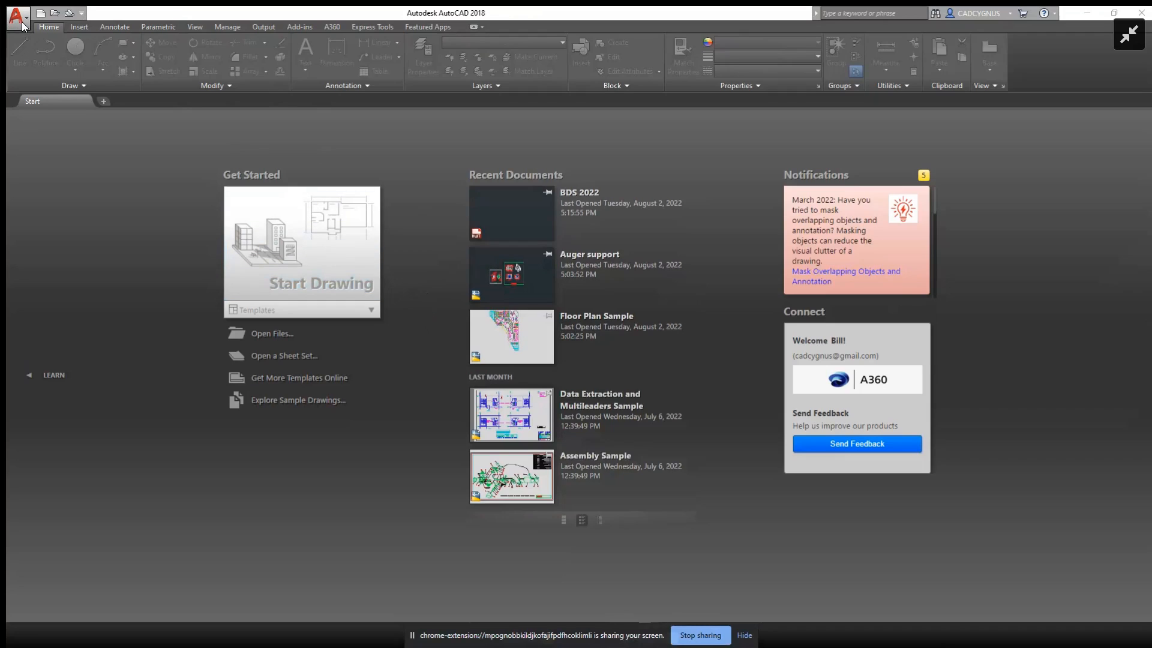
Create a new drawing from the BDS 2022.dwt template via the Application menu.
{"action": "left_click", "coordinate": [16, 12]}
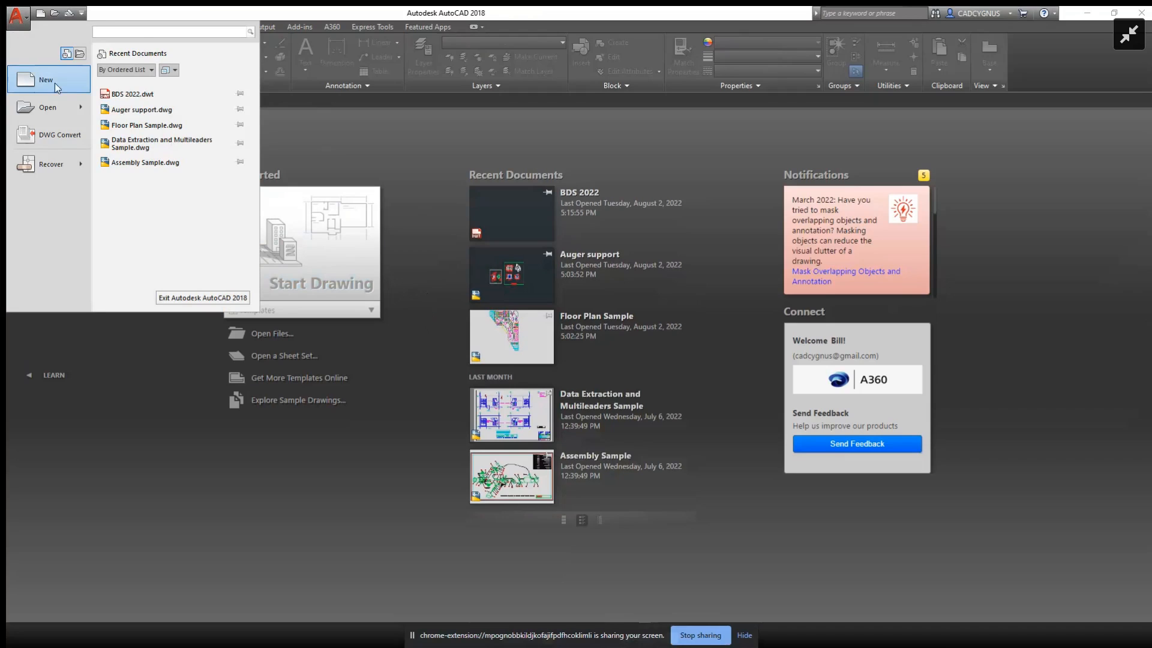
{"action": "left_click", "coordinate": [45, 80]}
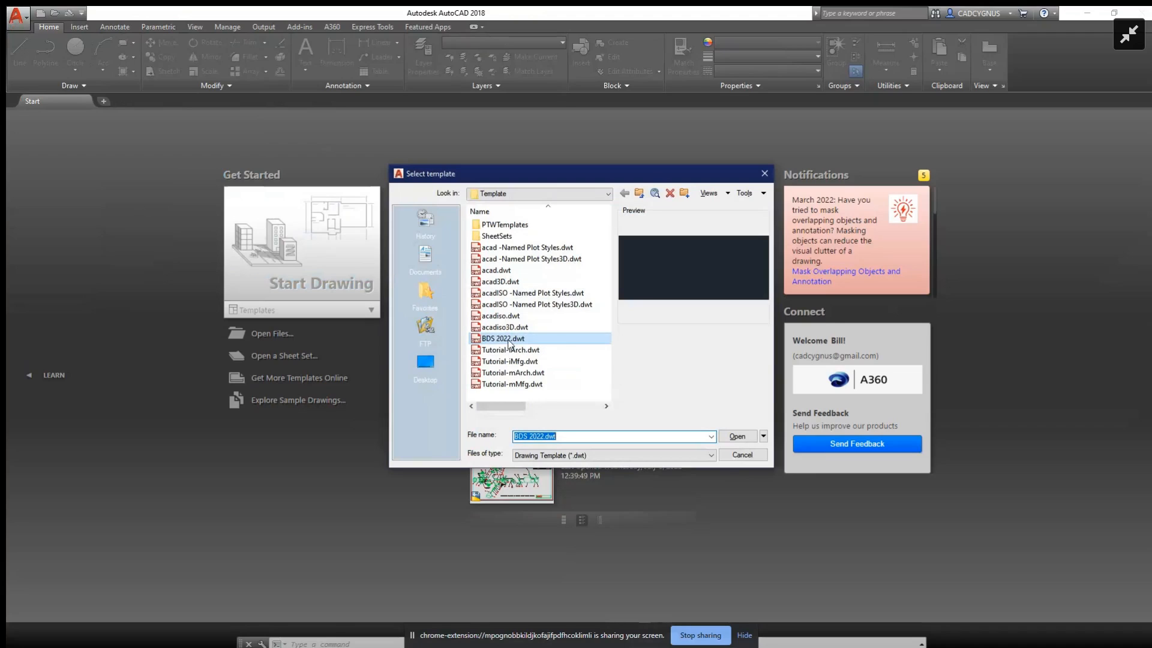
{"action": "left_click", "coordinate": [737, 437]}
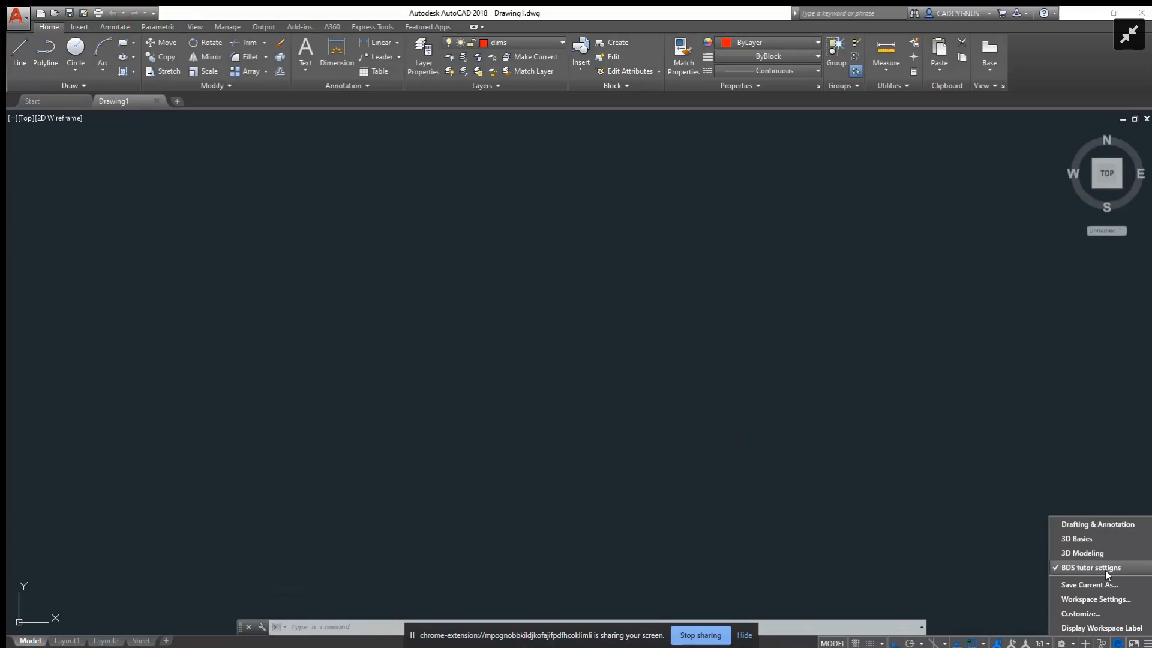
{"action": "mouse_move", "coordinate": [1027, 571]}
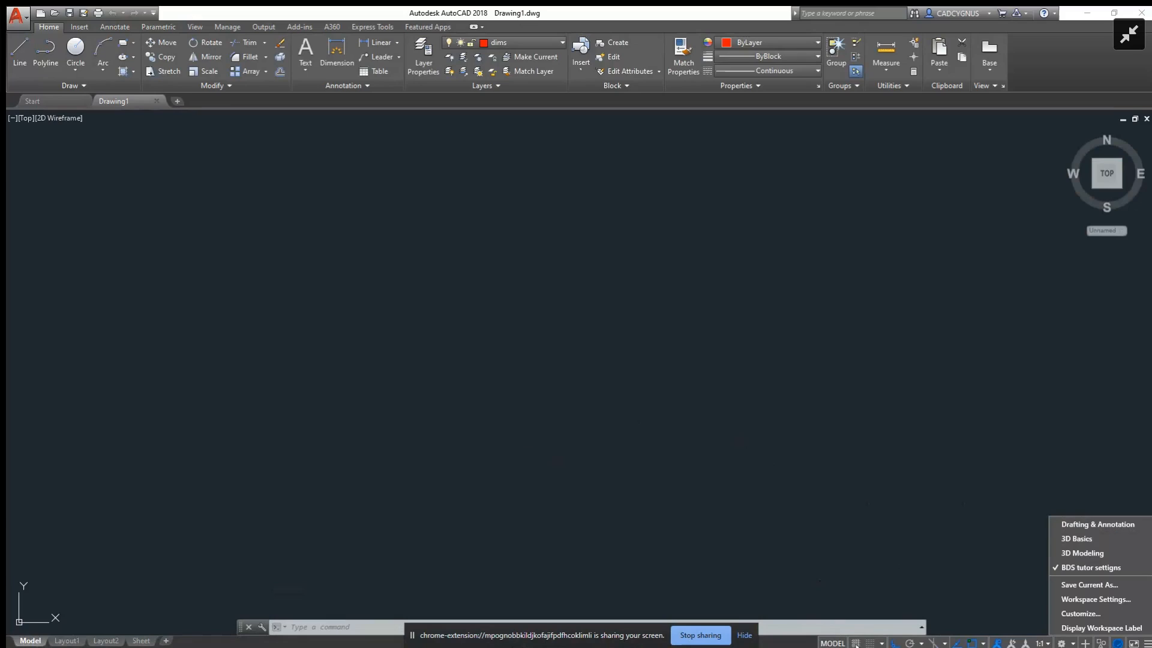
{"action": "mouse_move", "coordinate": [1089, 585]}
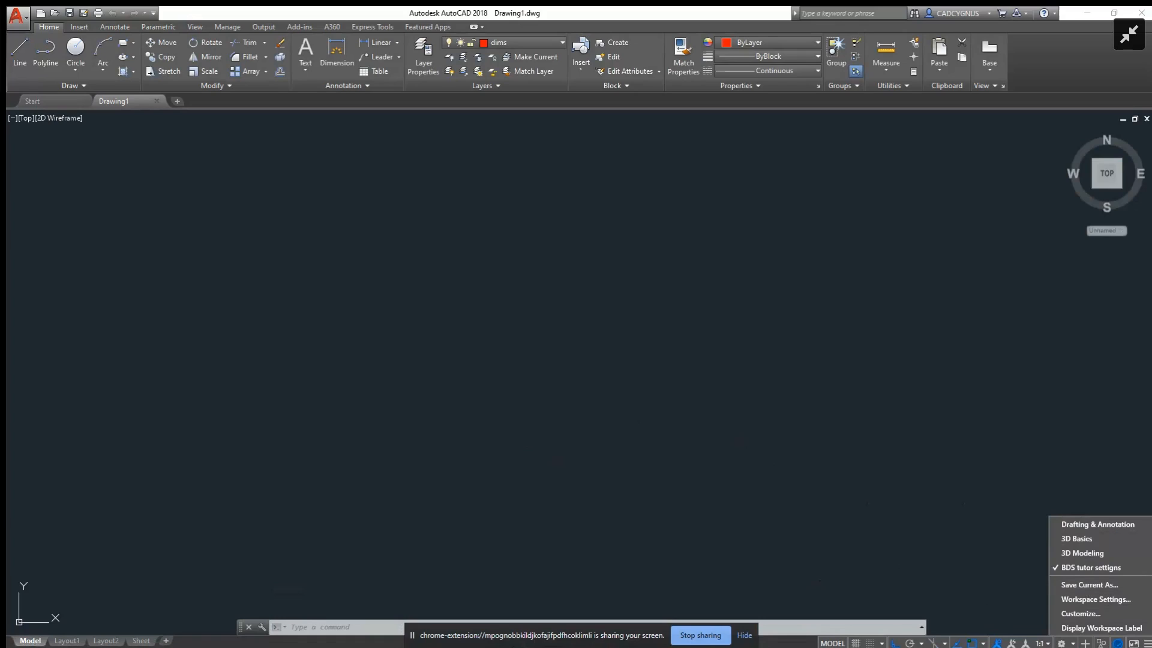
{"action": "mouse_move", "coordinate": [964, 561]}
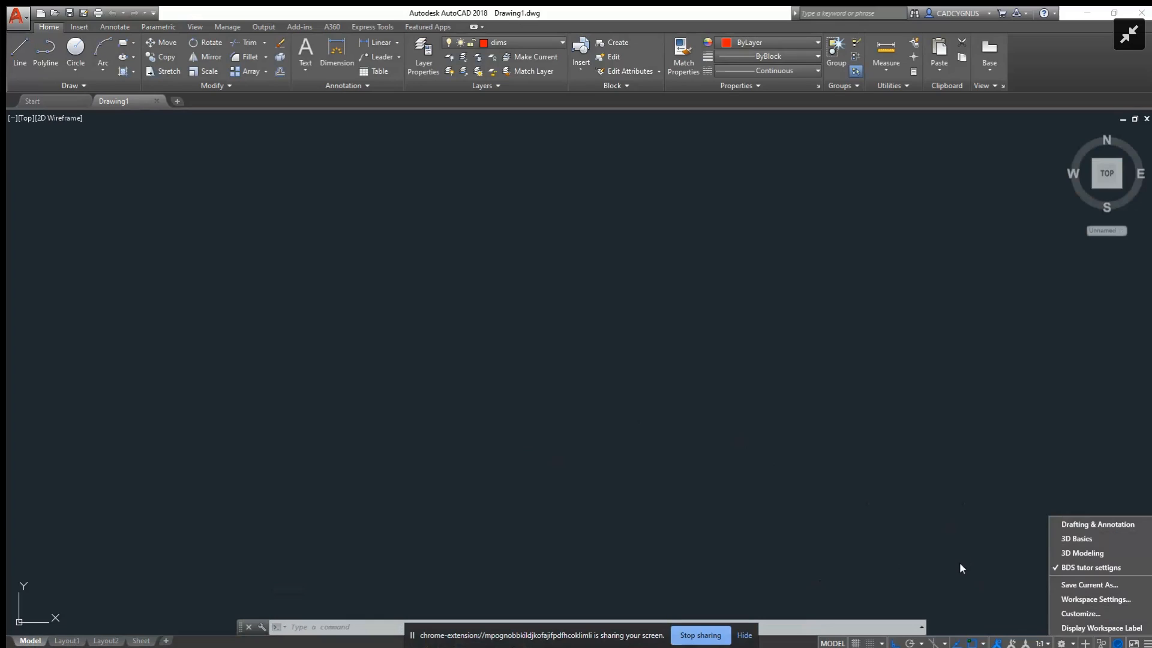
{"action": "mouse_move", "coordinate": [963, 557]}
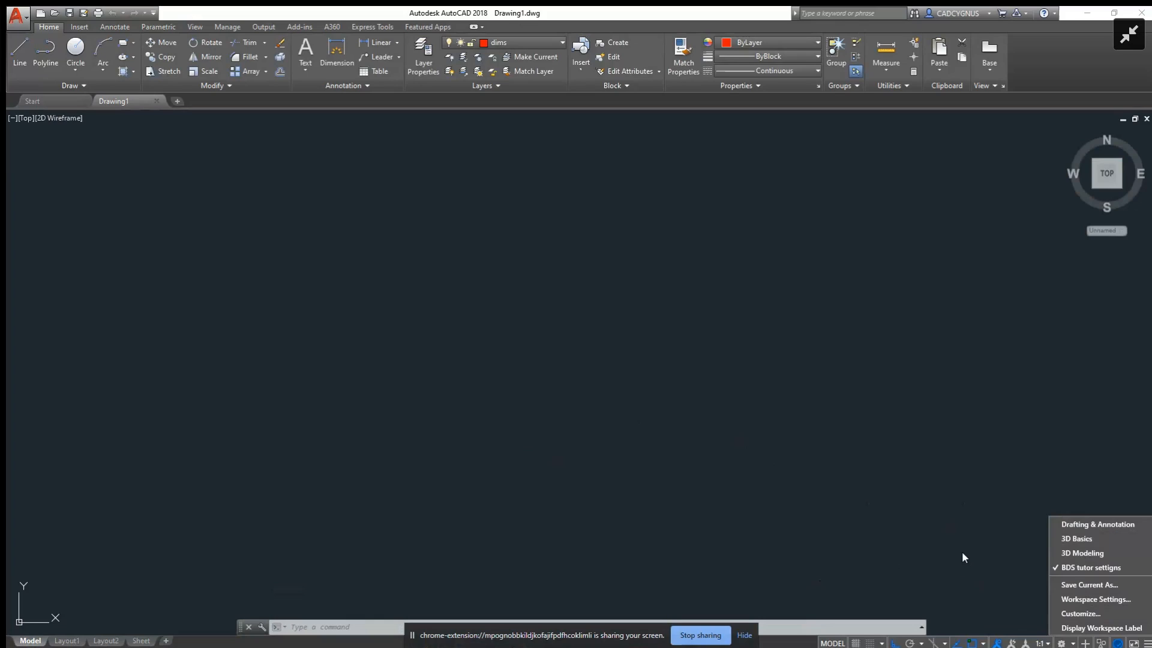
{"action": "mouse_move", "coordinate": [971, 563]}
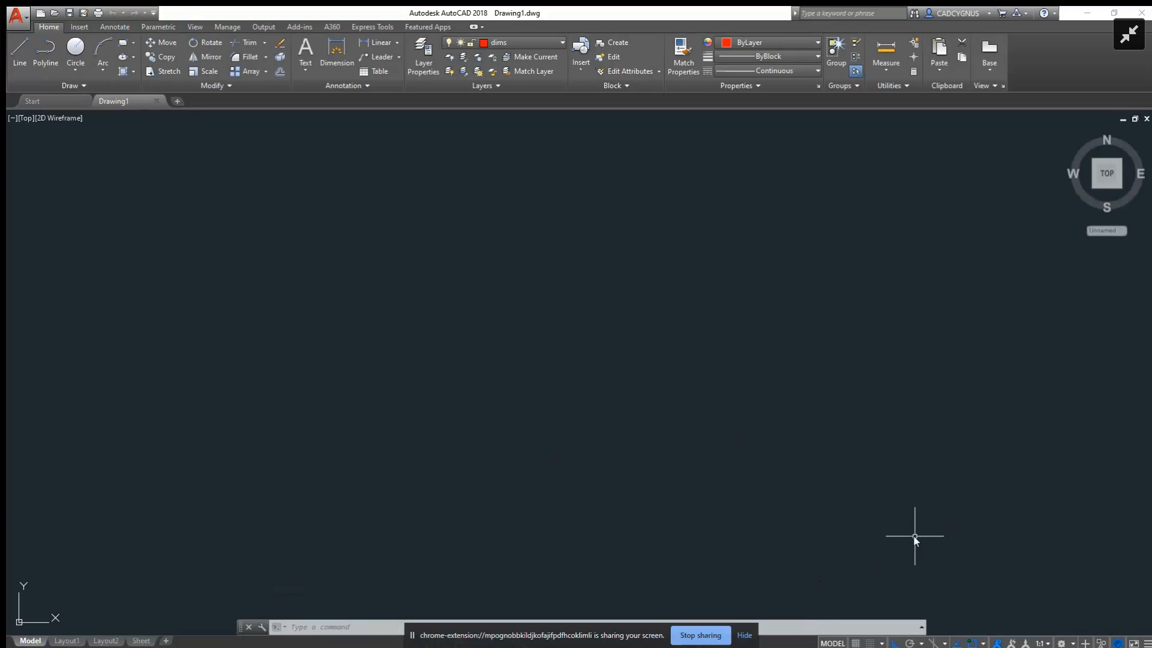
{"action": "mouse_move", "coordinate": [914, 536]}
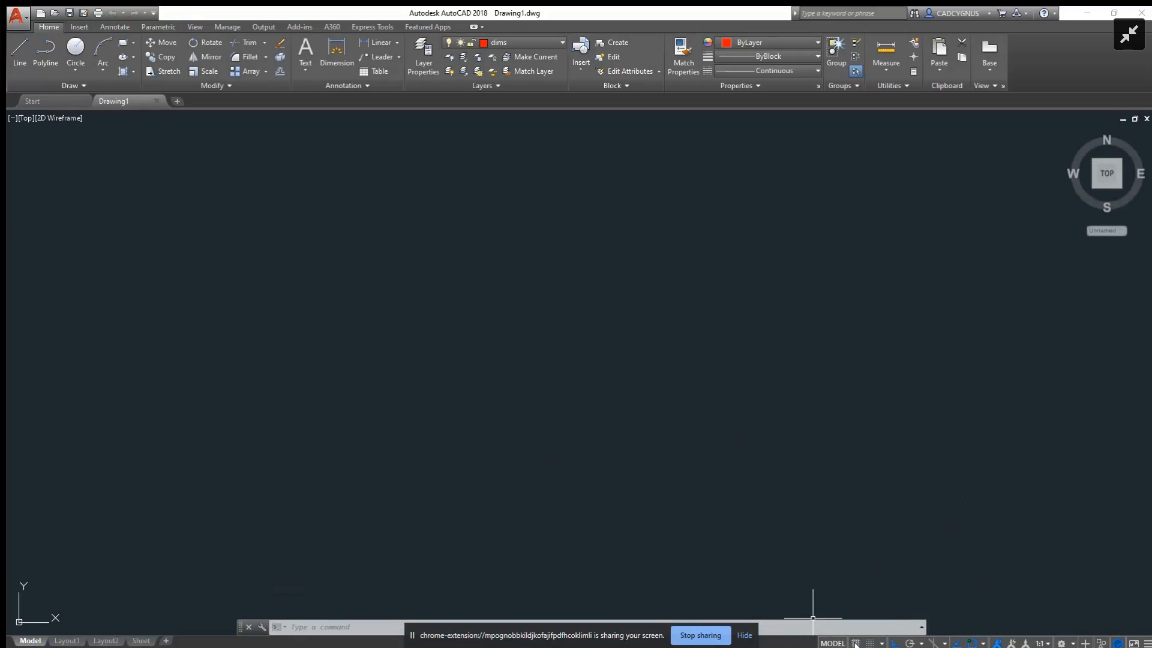
{"action": "mouse_move", "coordinate": [855, 644]}
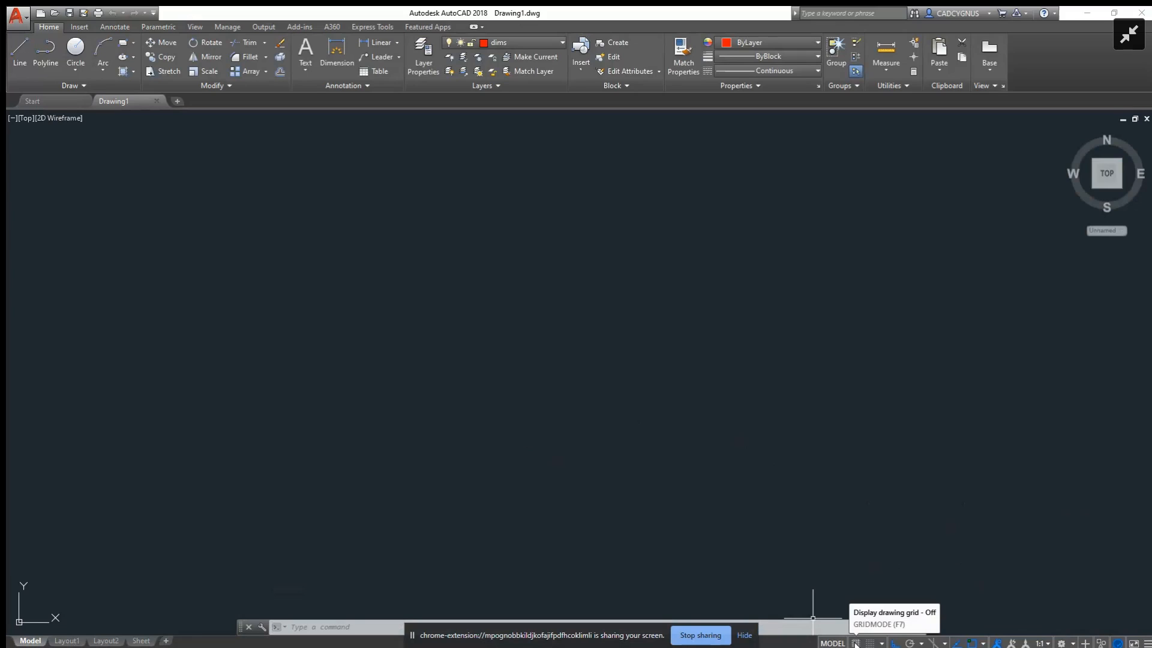
{"action": "left_click", "coordinate": [855, 643]}
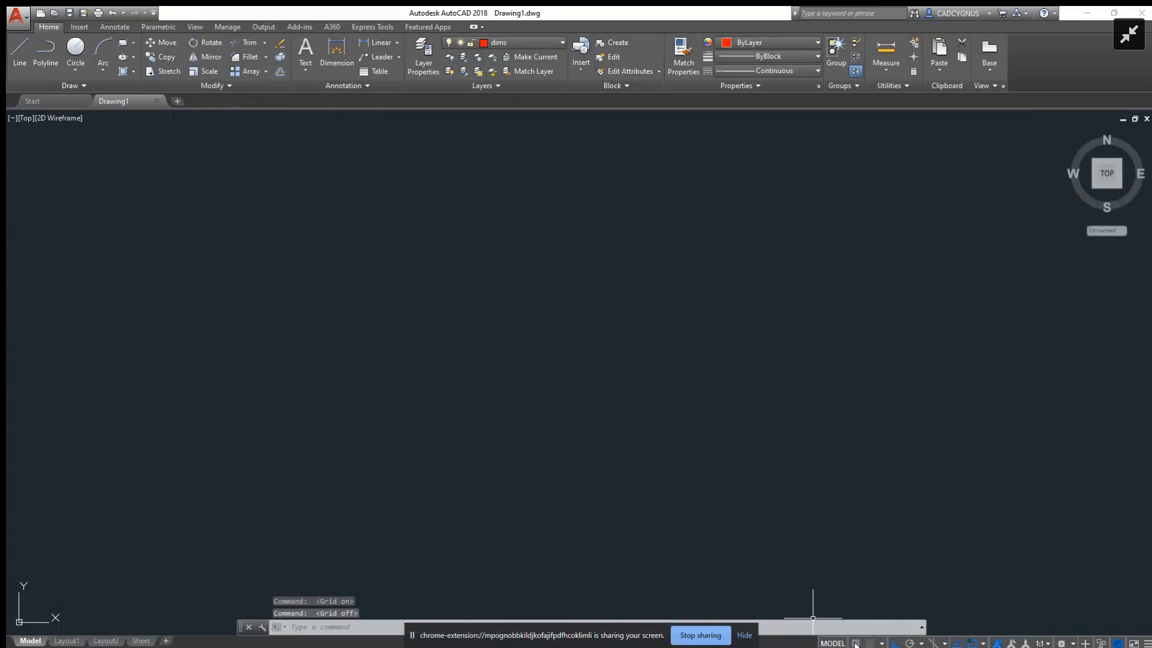
{"action": "mouse_move", "coordinate": [854, 644]}
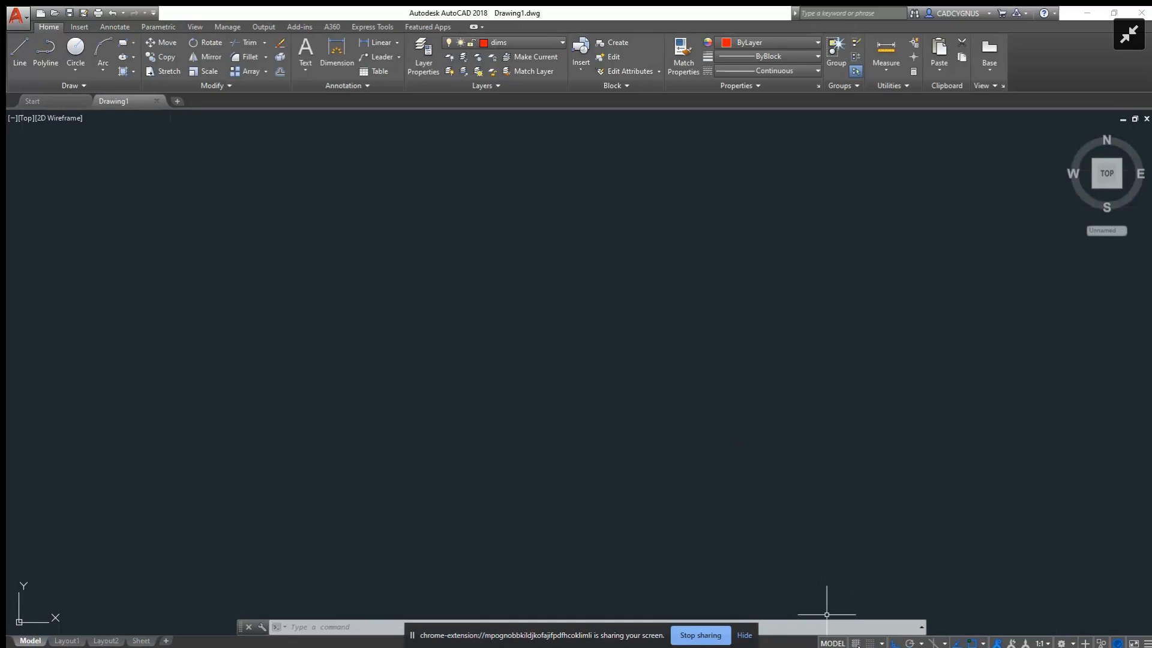
{"action": "mouse_move", "coordinate": [384, 616]}
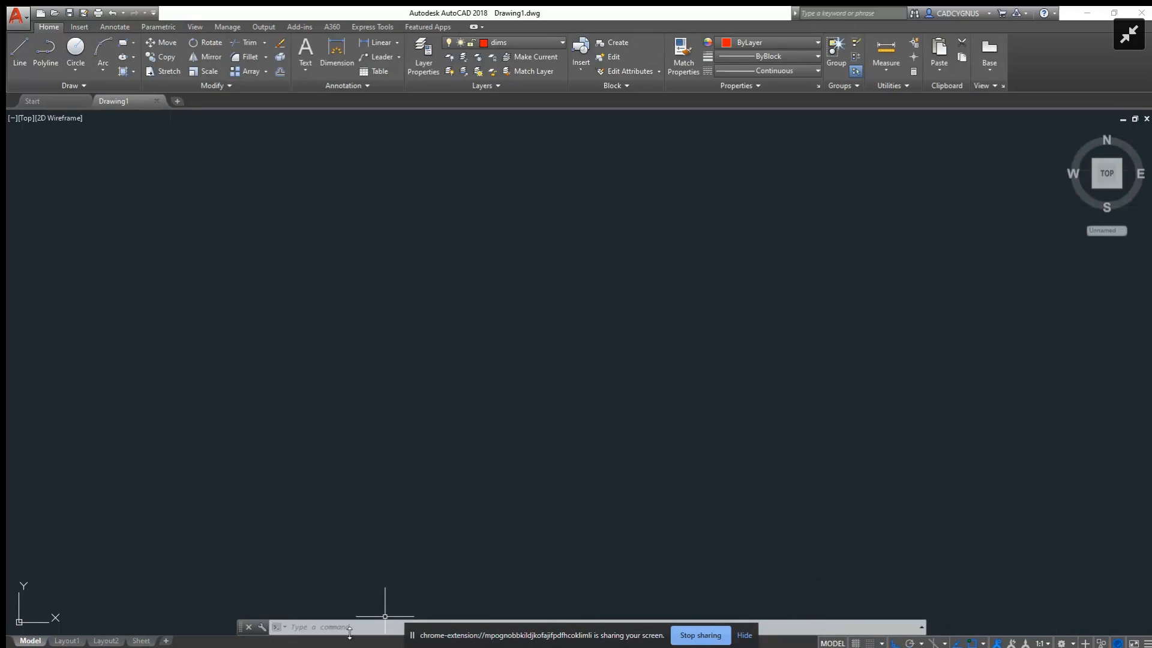
{"action": "mouse_move", "coordinate": [630, 575]}
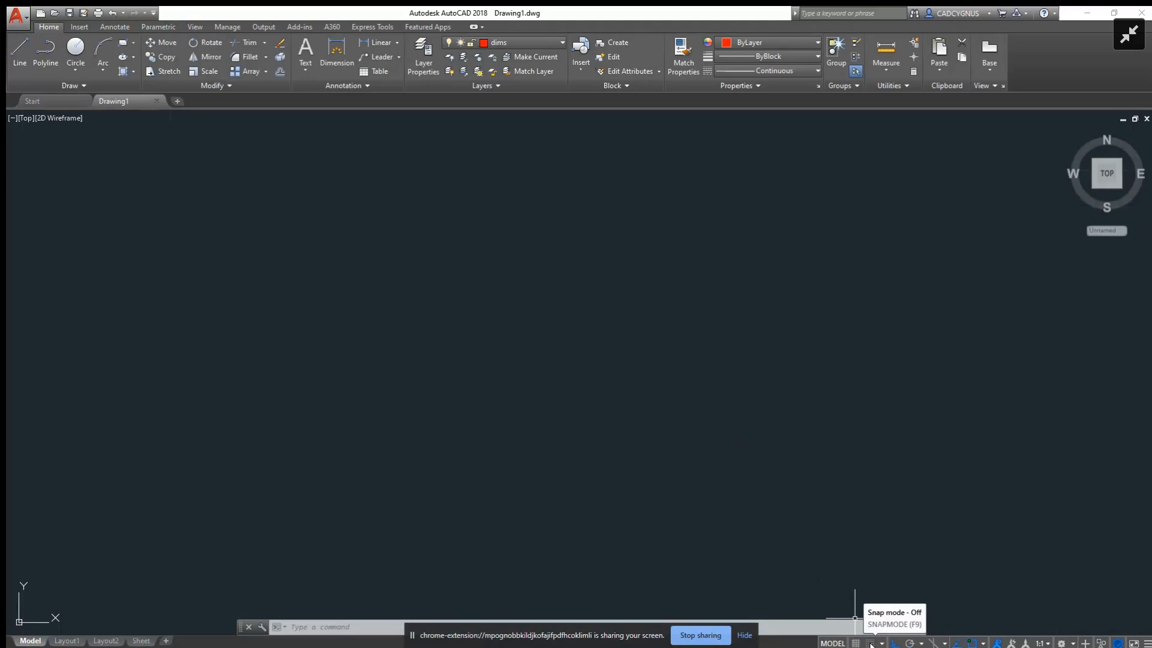
{"action": "left_click", "coordinate": [854, 643]}
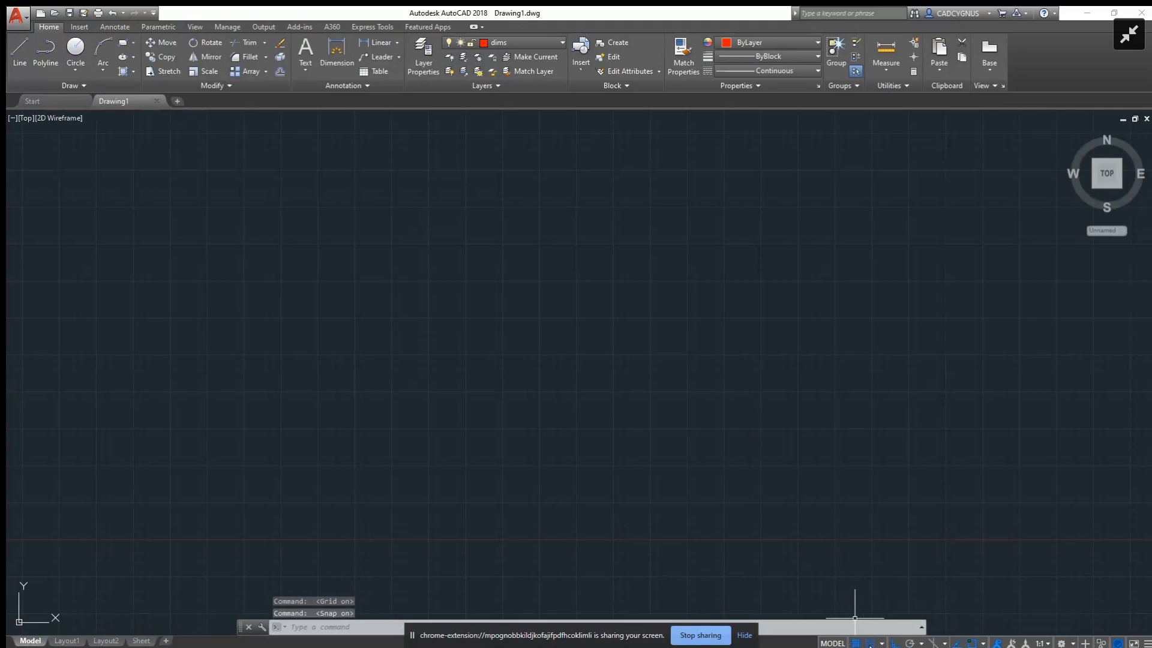
{"action": "mouse_move", "coordinate": [500, 313]}
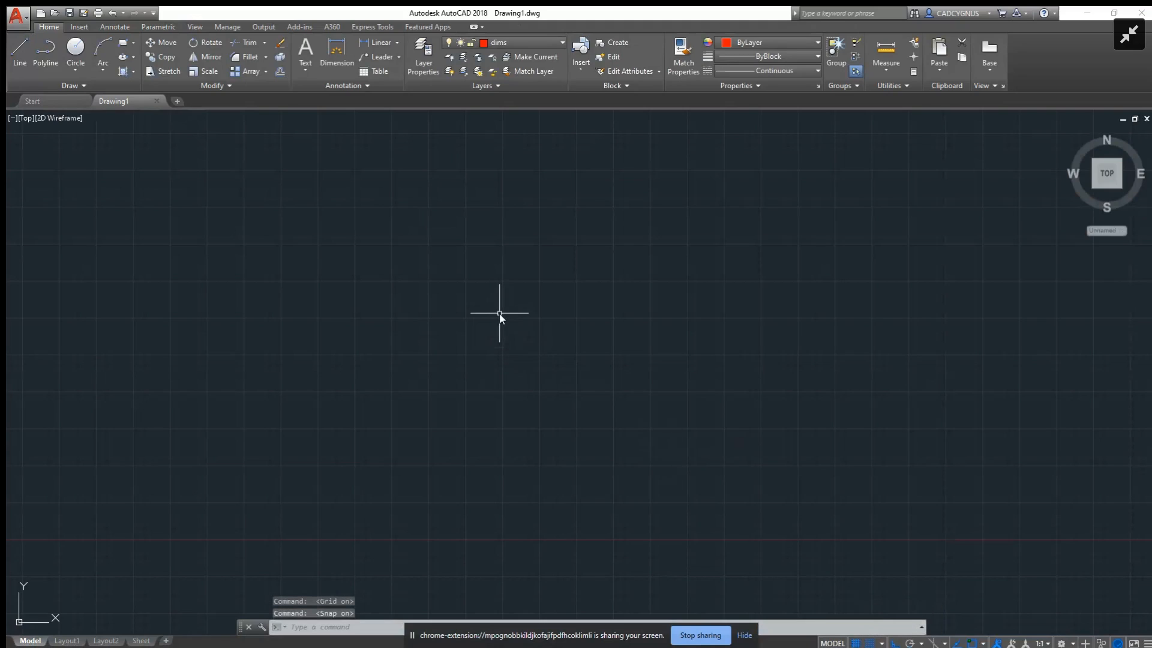
{"action": "mouse_move", "coordinate": [813, 611]}
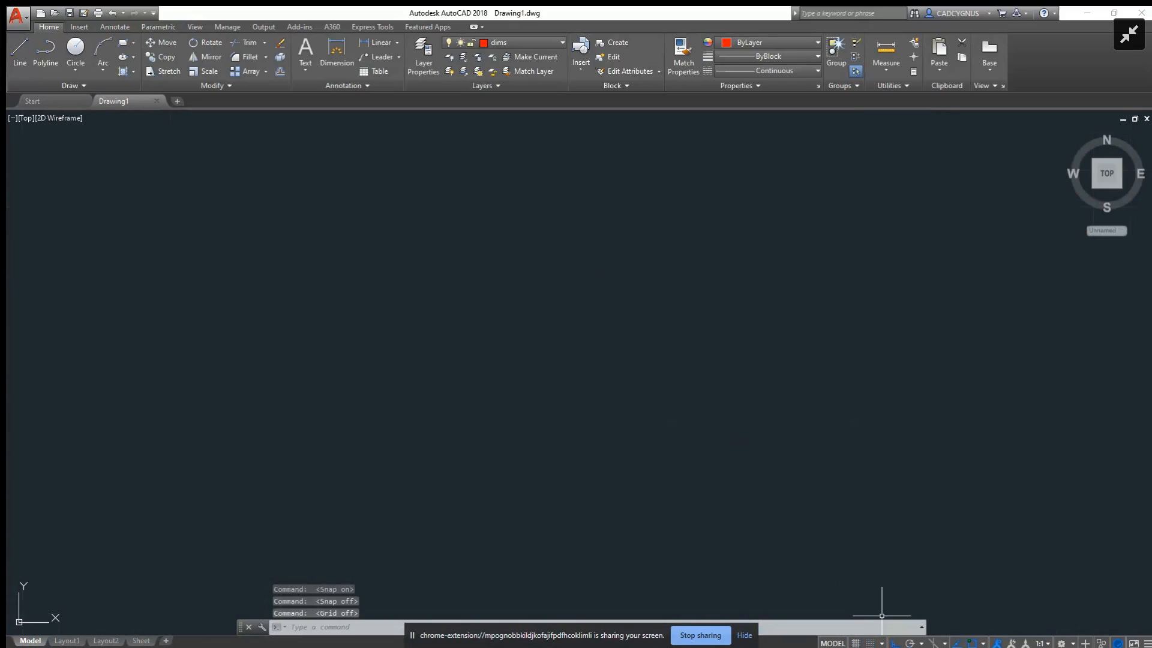
{"action": "mouse_move", "coordinate": [595, 332]}
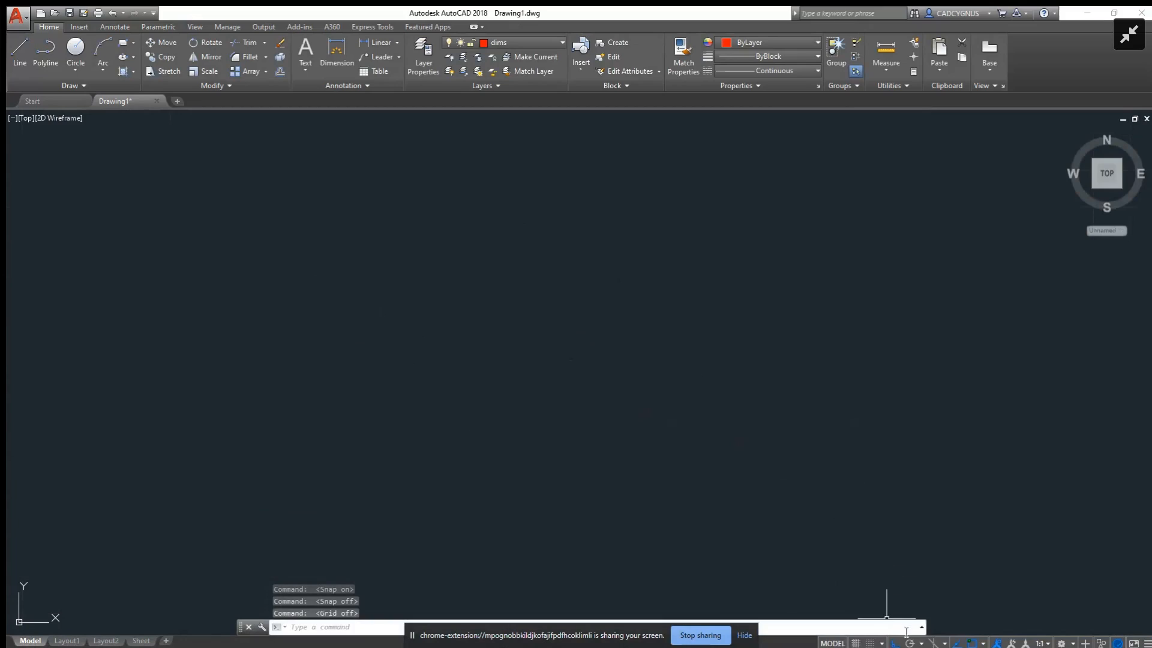
{"action": "mouse_move", "coordinate": [910, 643]}
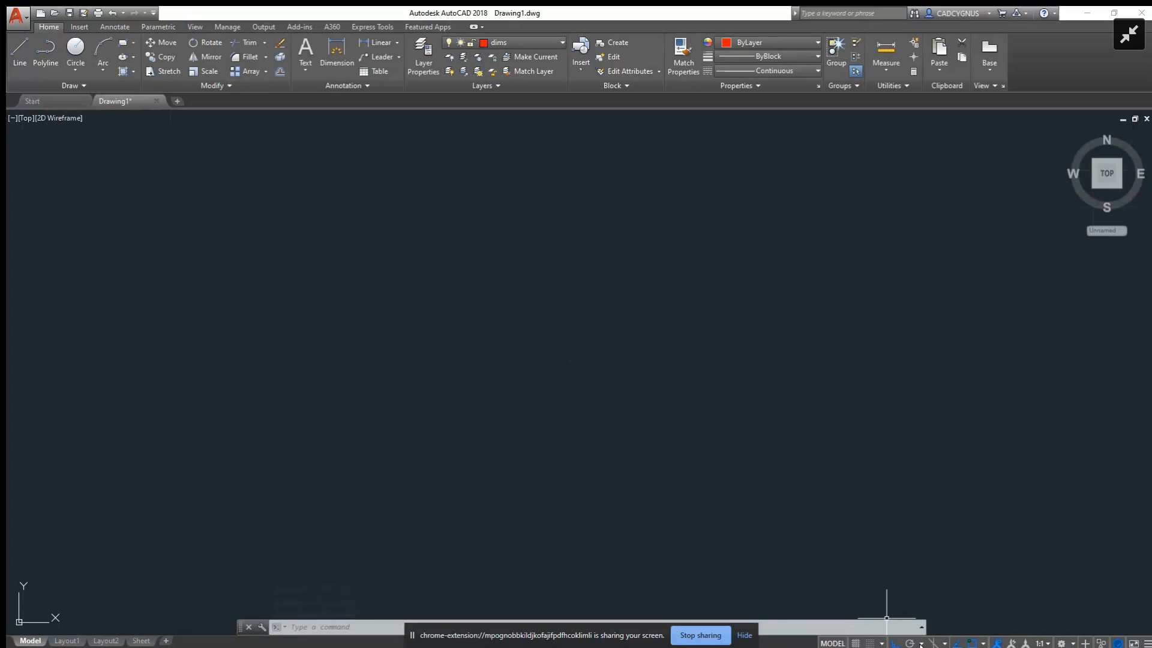
{"action": "left_click", "coordinate": [895, 643]}
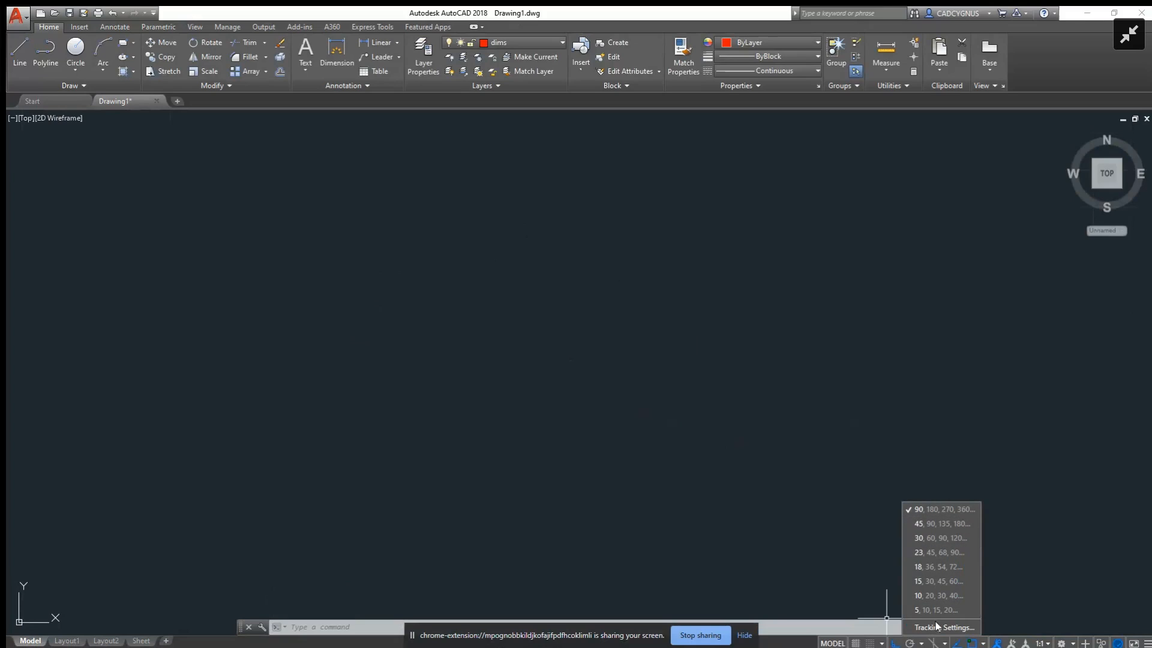
{"action": "mouse_move", "coordinate": [945, 626]}
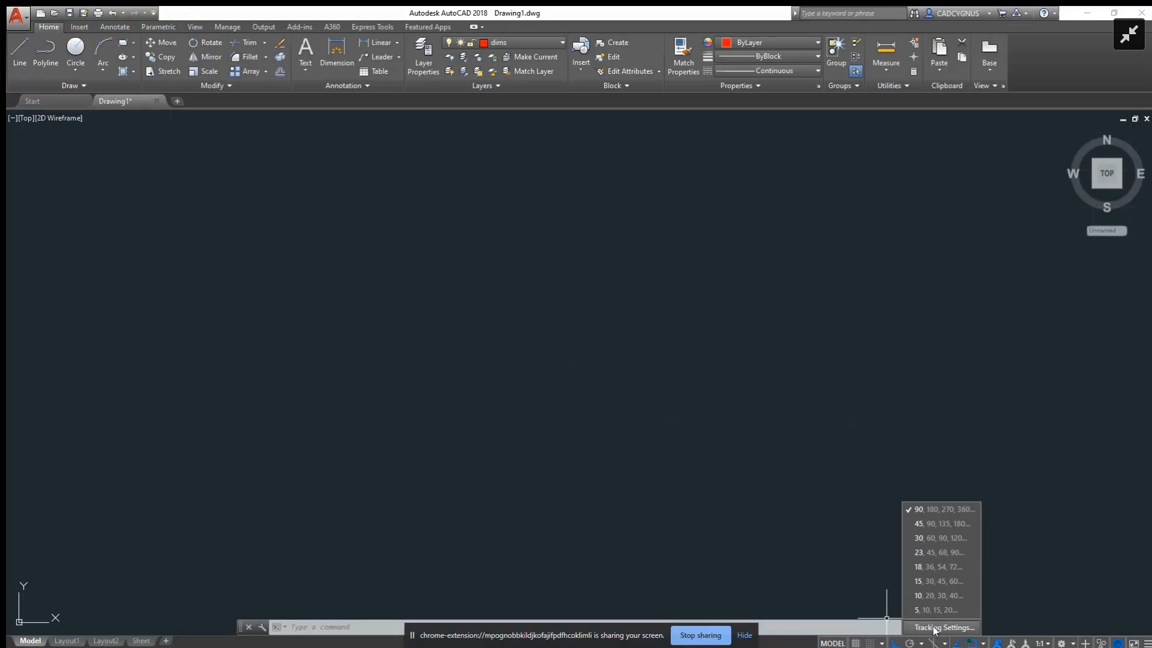
{"action": "left_click", "coordinate": [946, 626]}
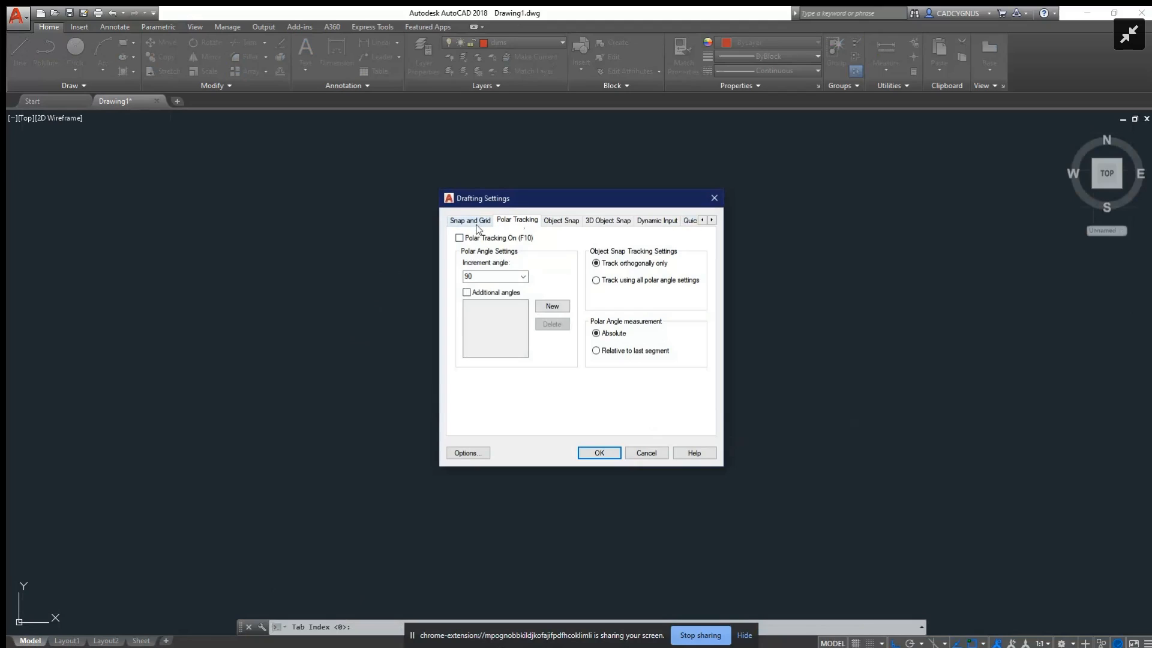
{"action": "left_click", "coordinate": [599, 452]}
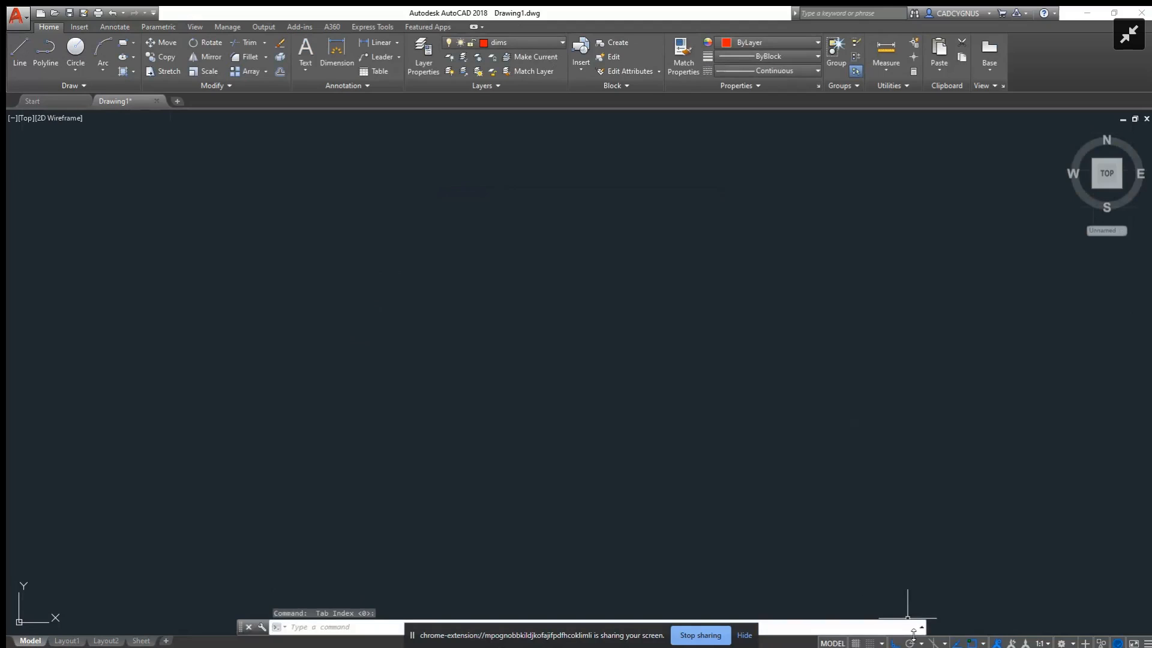
{"action": "mouse_move", "coordinate": [913, 642]}
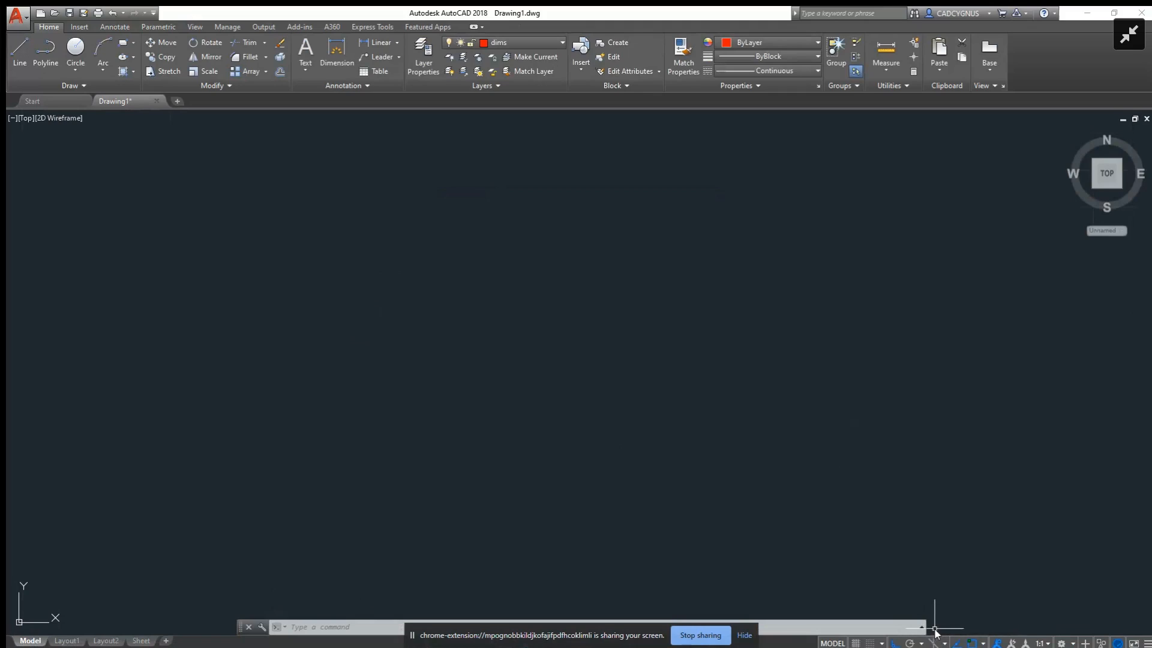
{"action": "mouse_move", "coordinate": [935, 641]}
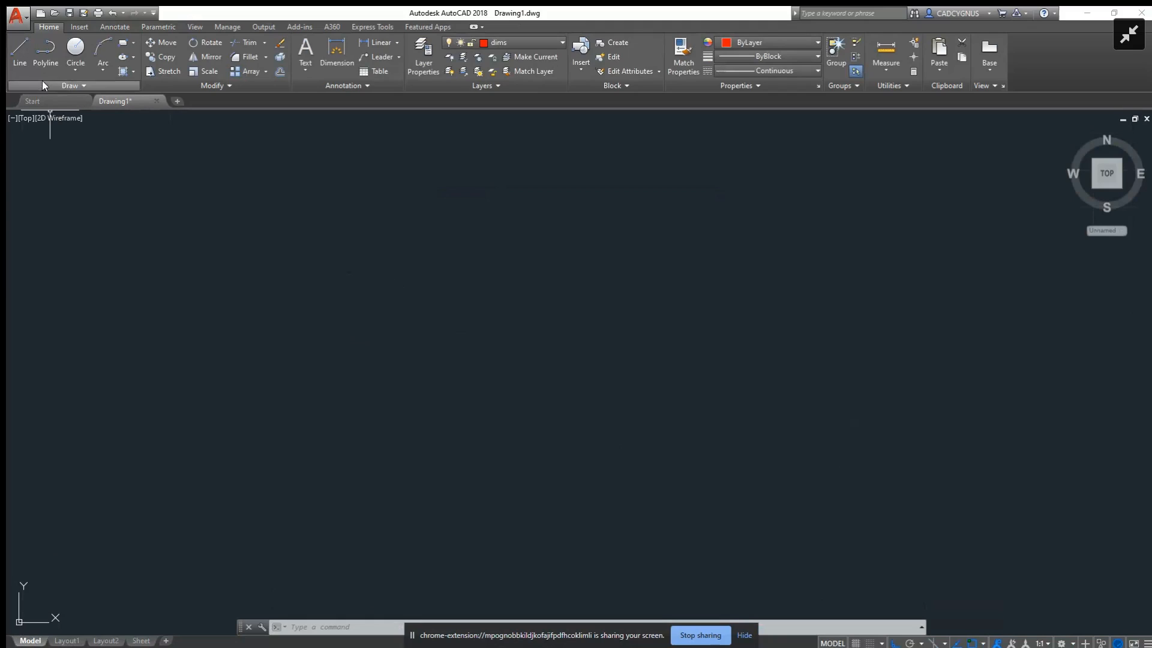
Erase the two leftover objects selected by the window, leaving Drawing1 empty.
{"action": "left_click", "coordinate": [18, 55]}
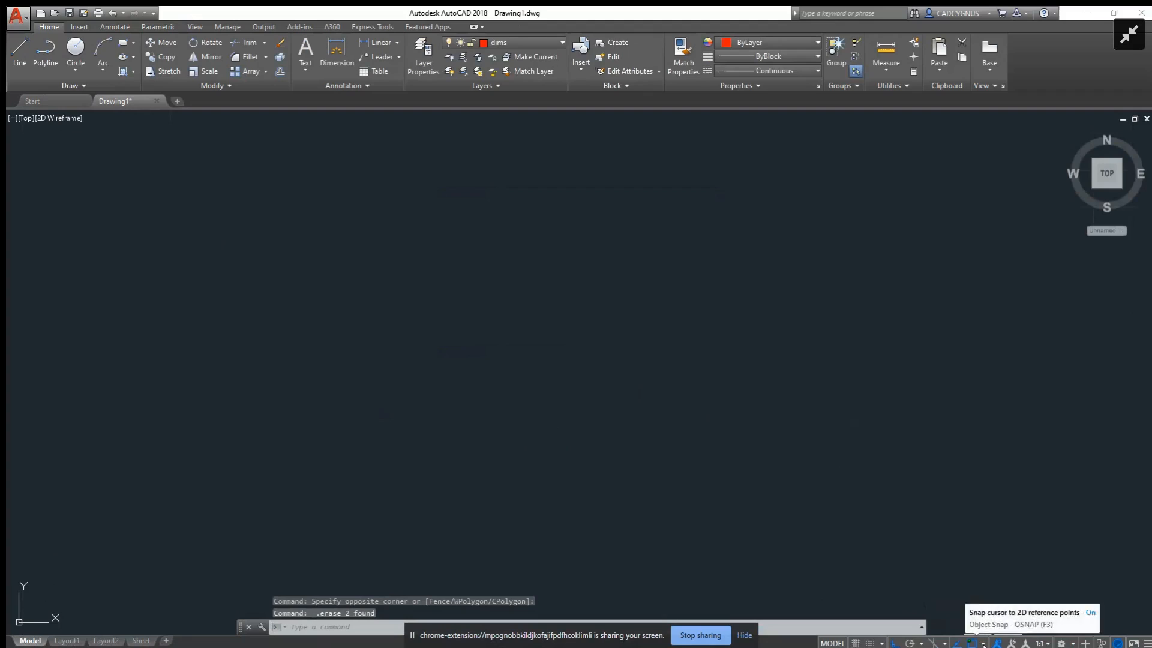
Show the status-bar object snap mode list to review which snap points are ticked.
{"action": "left_click", "coordinate": [996, 644]}
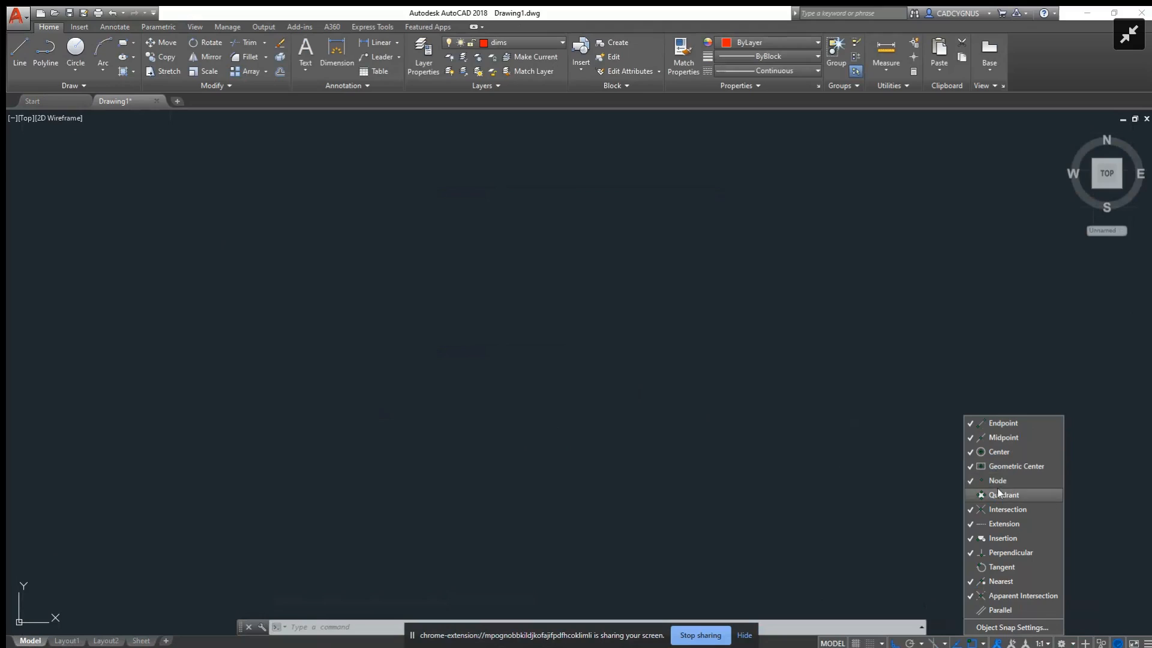
{"action": "mouse_move", "coordinate": [1007, 509]}
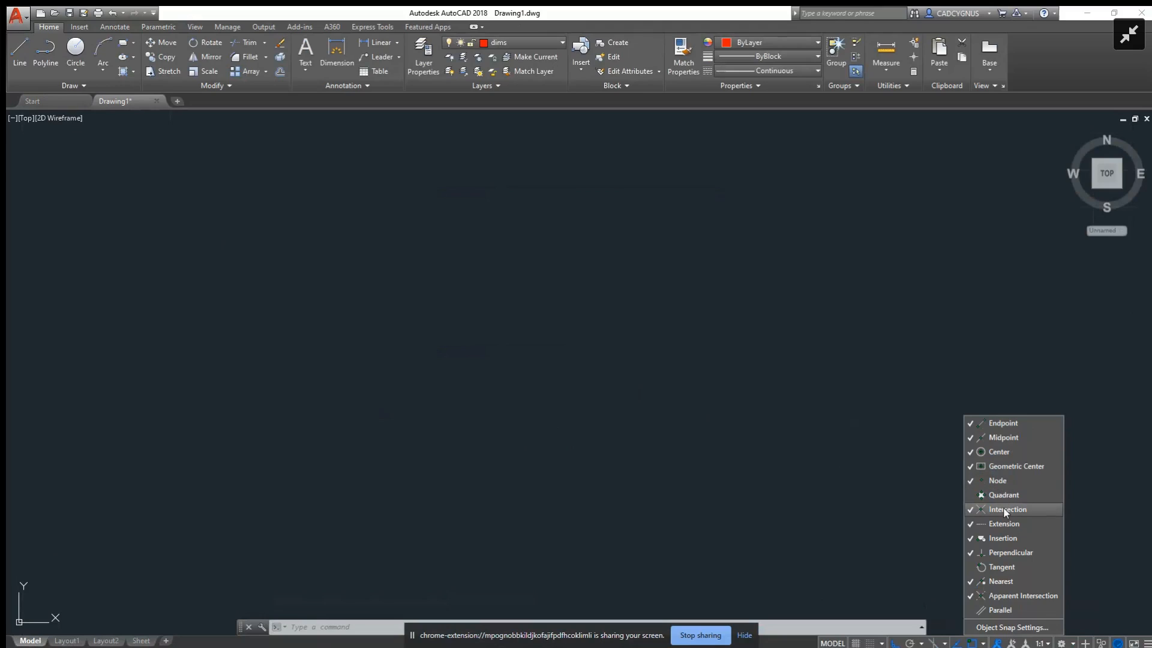
{"action": "mouse_move", "coordinate": [1004, 525]}
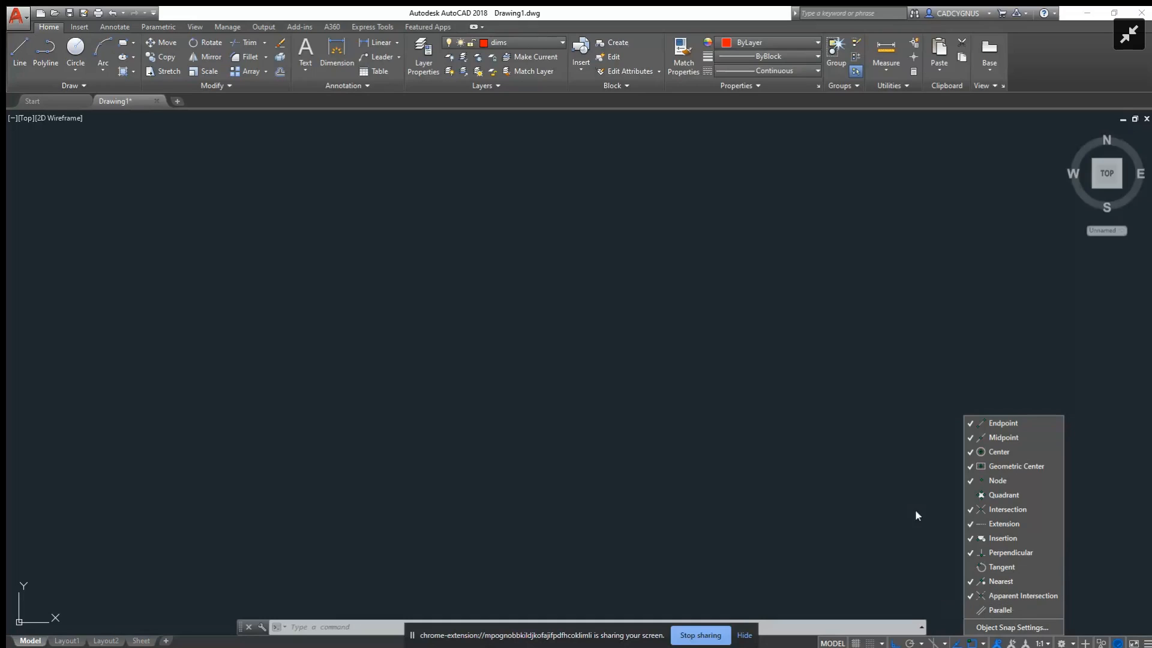
{"action": "mouse_move", "coordinate": [999, 636]}
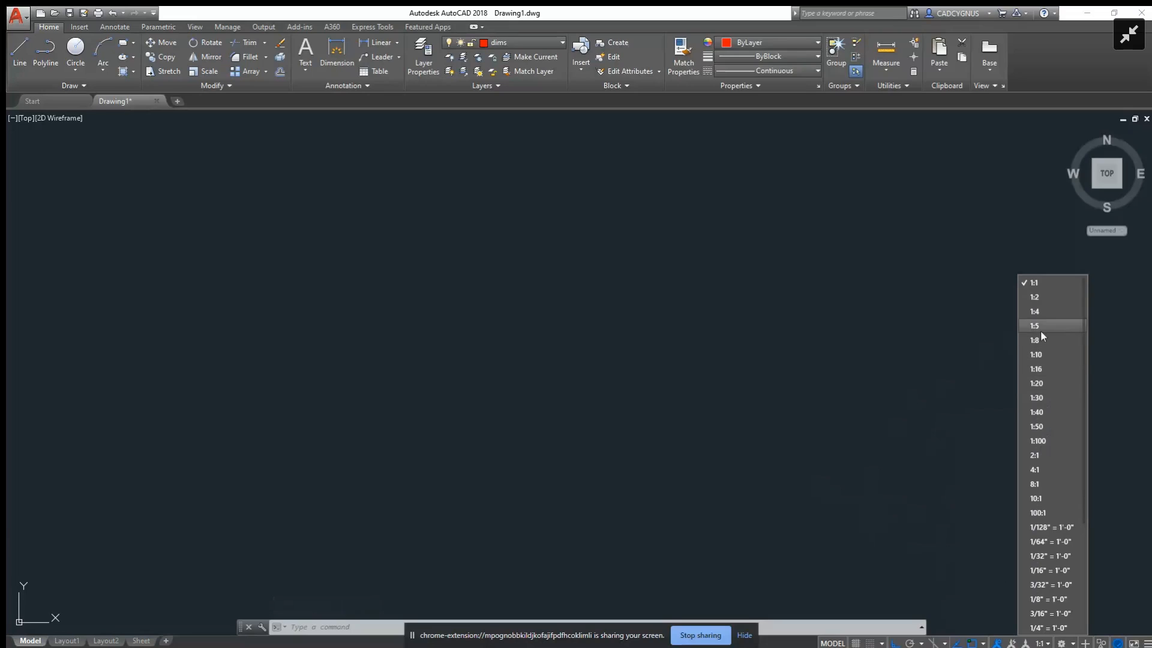
{"action": "mouse_move", "coordinate": [1051, 311]}
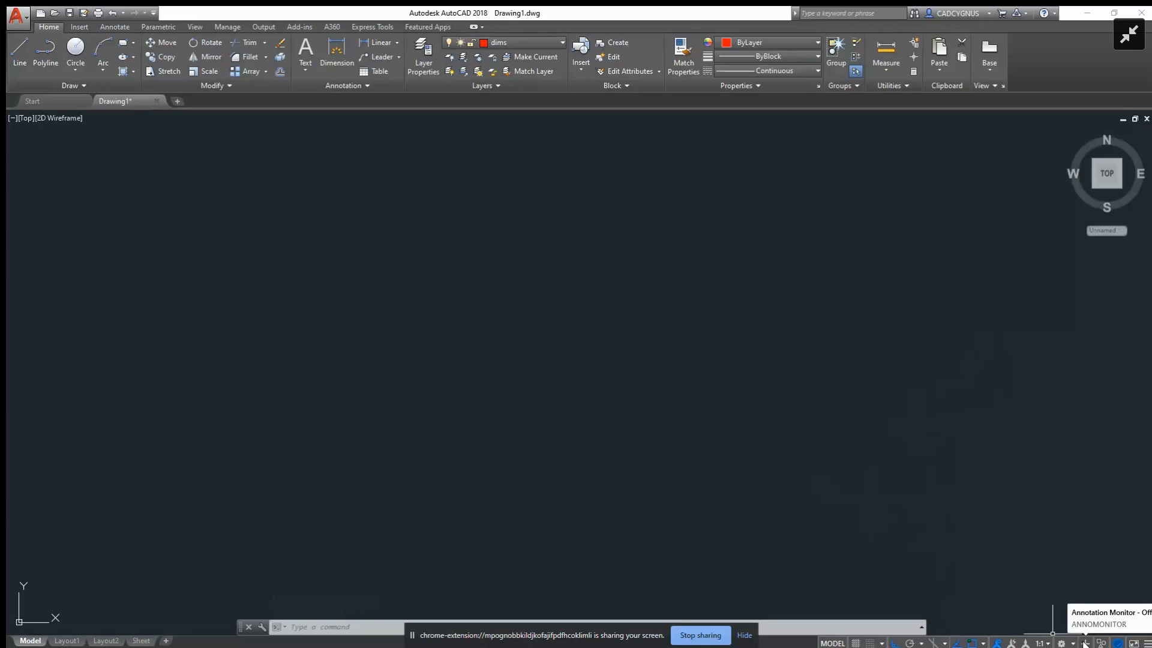
{"action": "left_click", "coordinate": [1062, 642]}
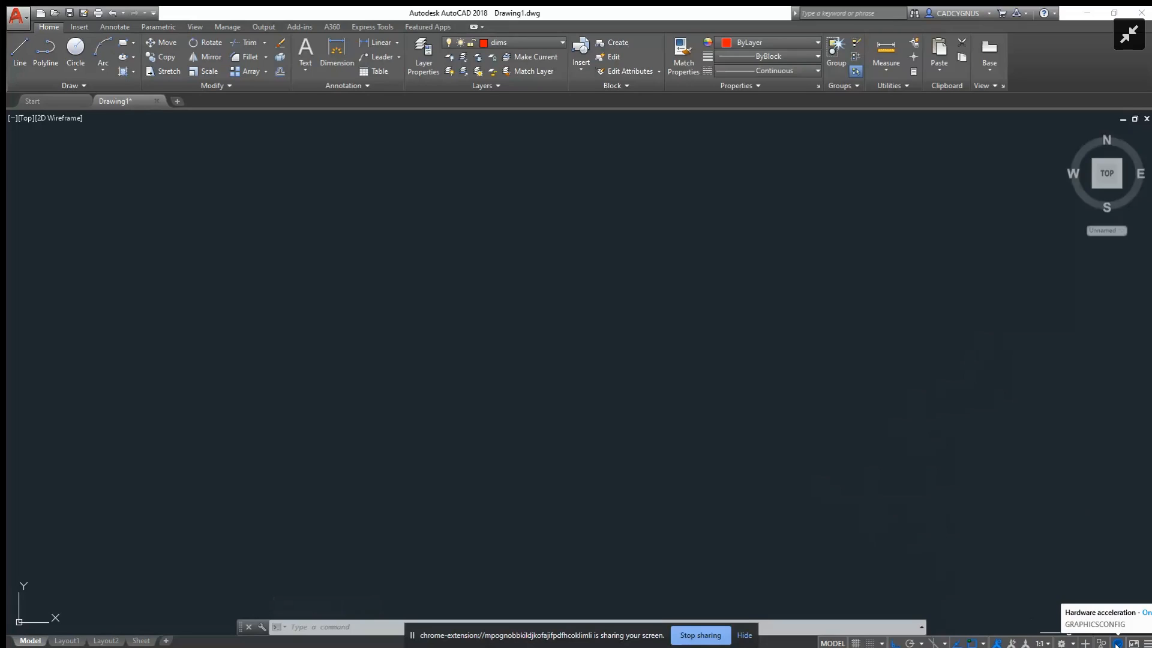
{"action": "mouse_move", "coordinate": [997, 585]}
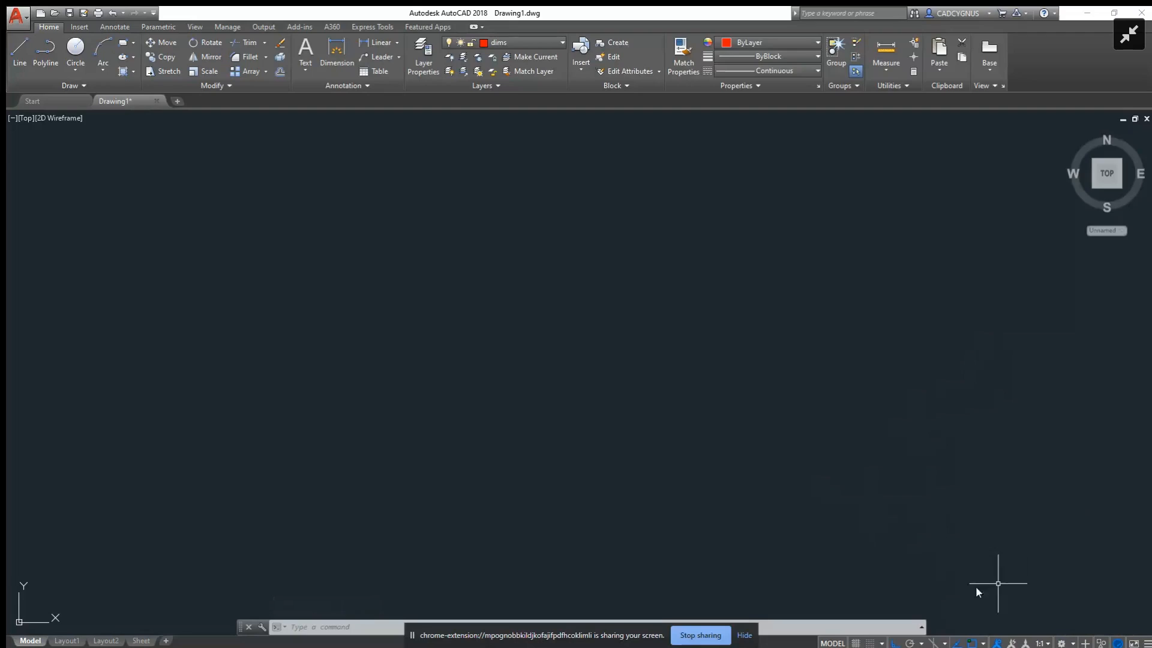
{"action": "mouse_move", "coordinate": [585, 362]}
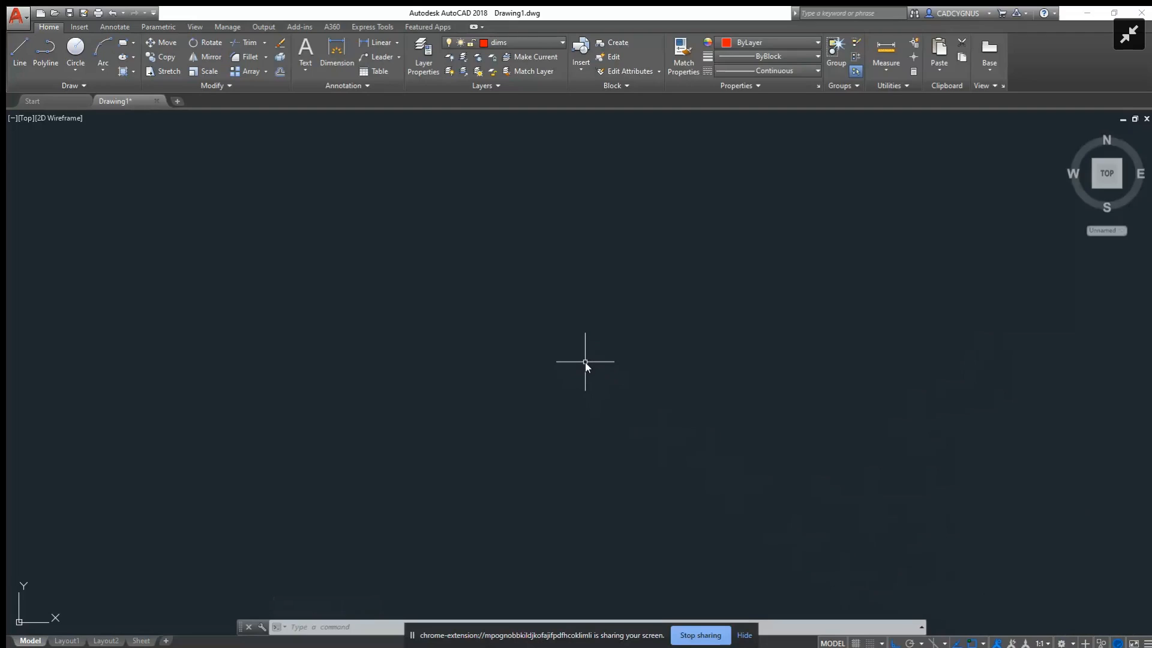